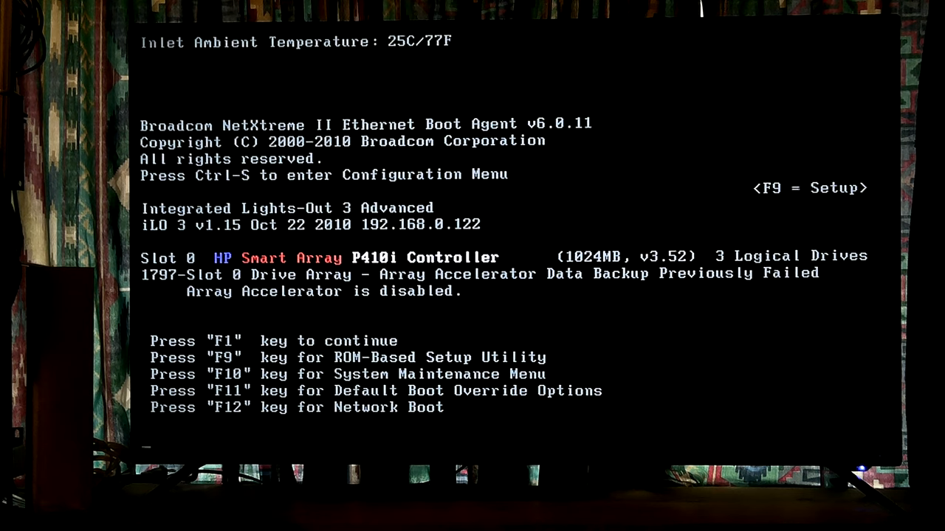
# Dismiss the array accelerator warning with F1 and continue booting from hard drive C:.
pyautogui.press('F1')
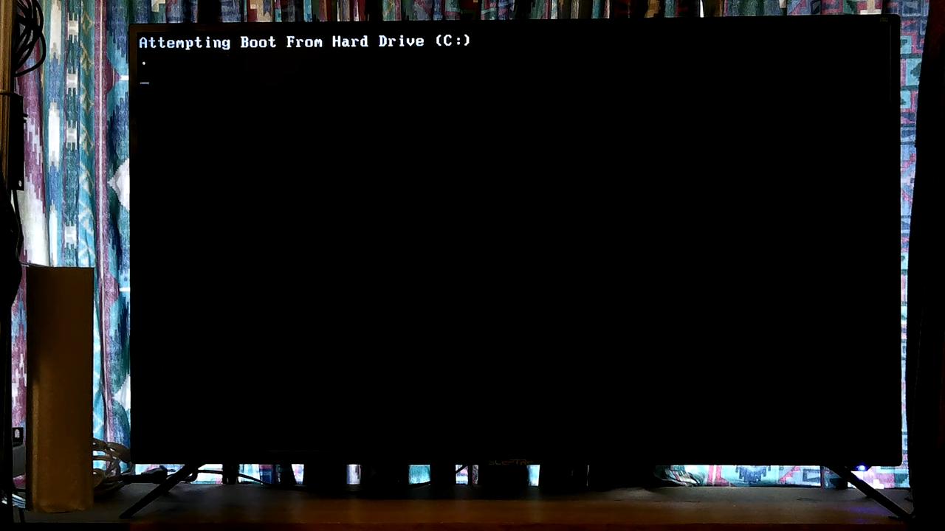